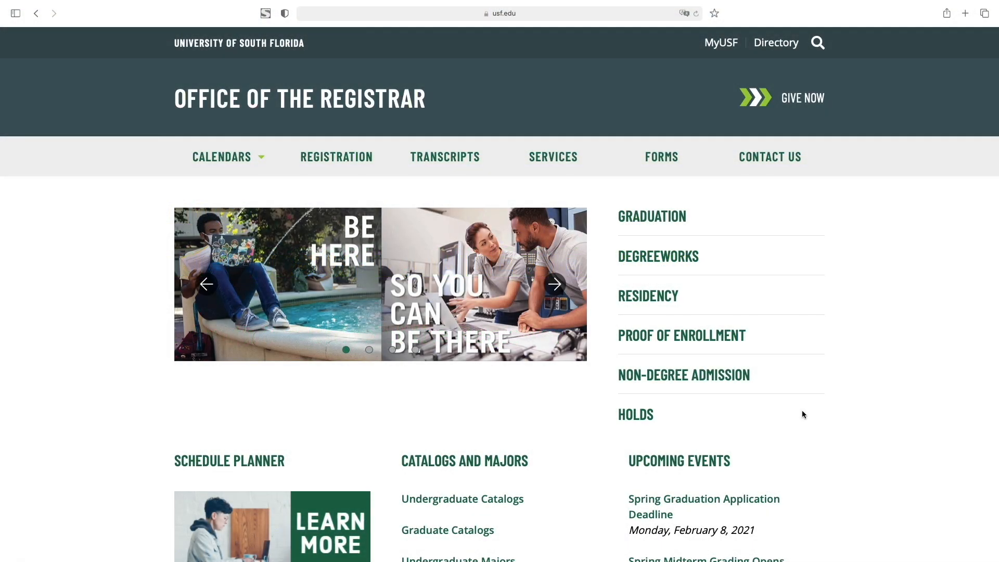
mouse_move(337, 157)
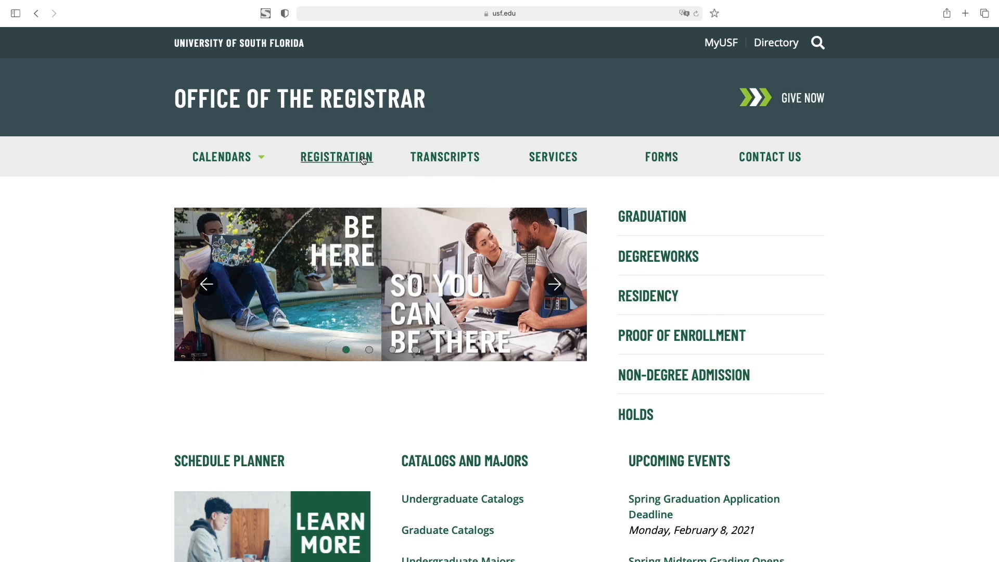
Go from the registrar site's Registration page to the Student Schedule Search
left_click(337, 156)
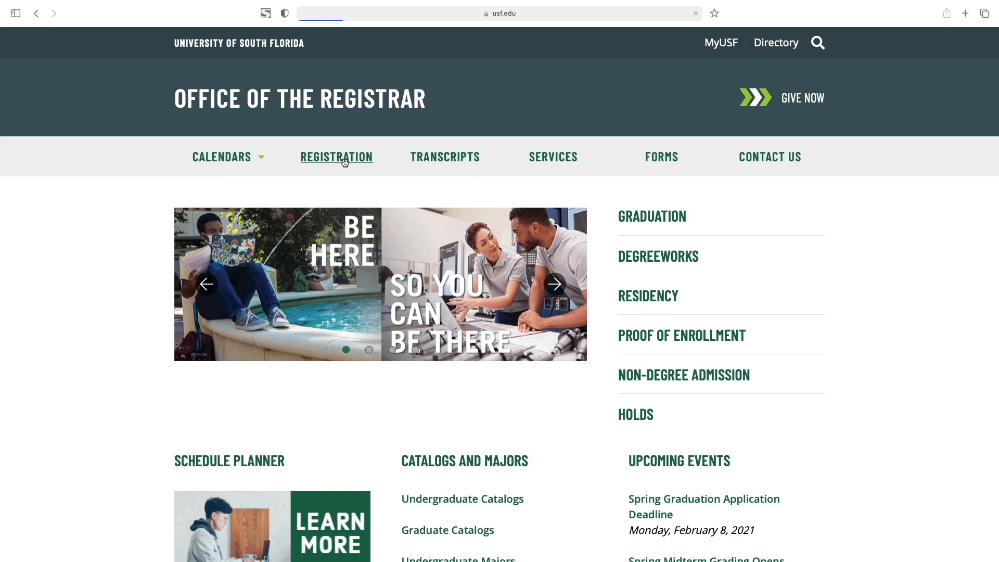
left_click(337, 156)
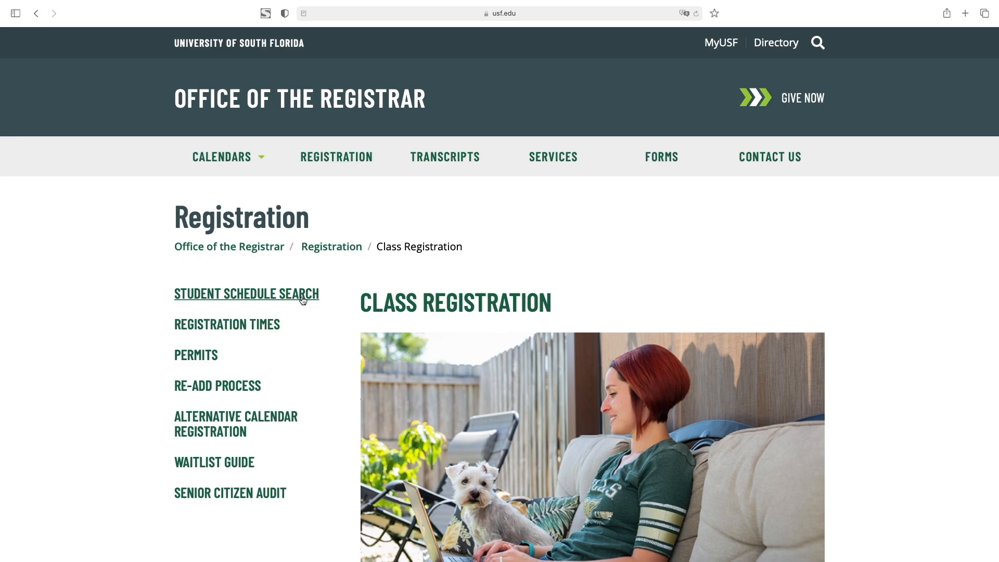
left_click(246, 294)
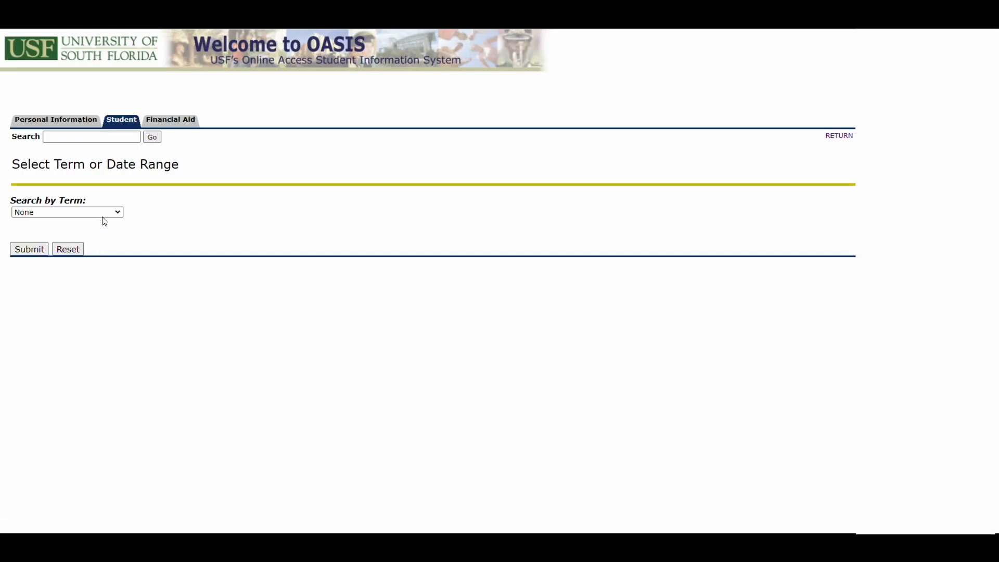
Choose Spring 2022 from the term list and submit it
left_click(66, 211)
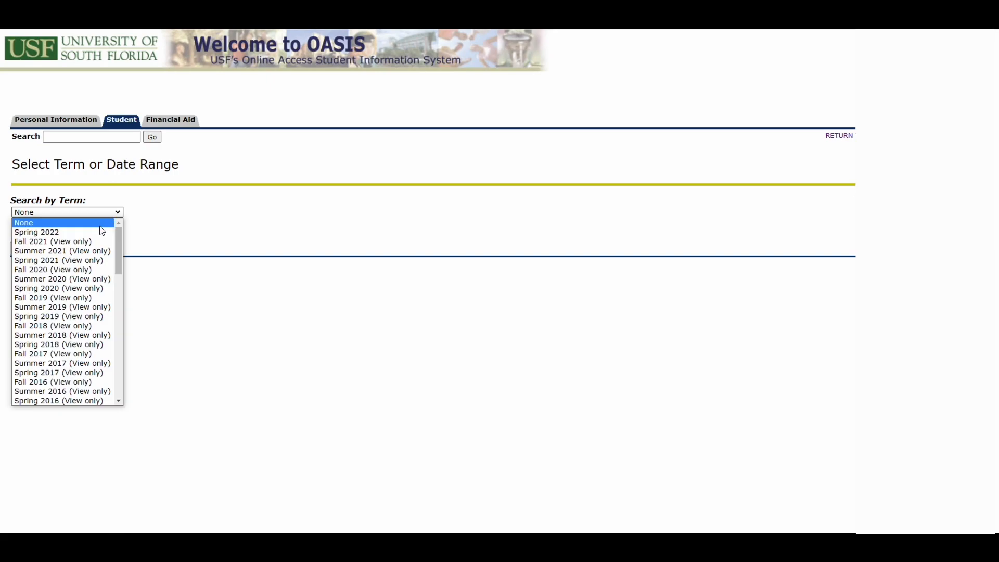
left_click(36, 232)
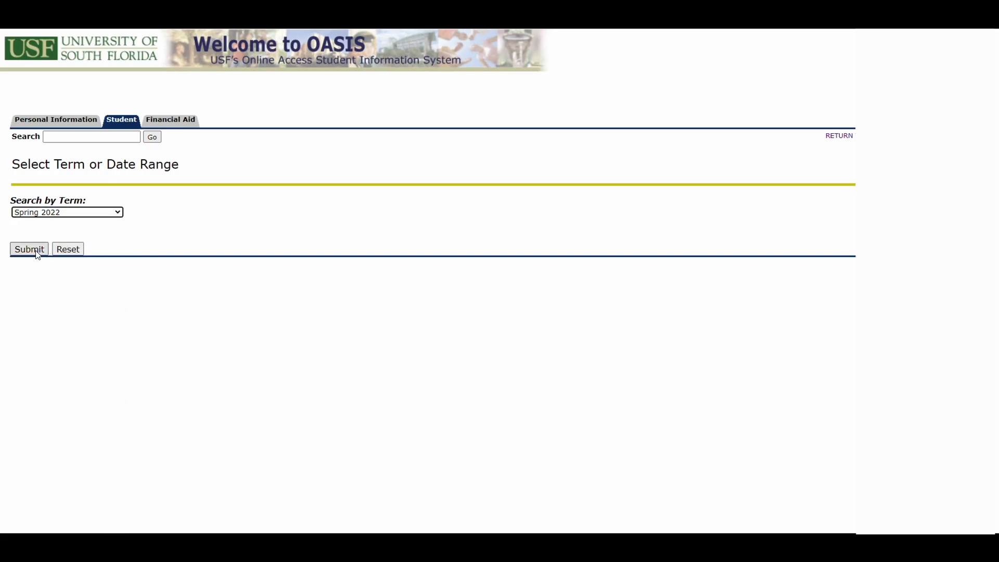
left_click(29, 249)
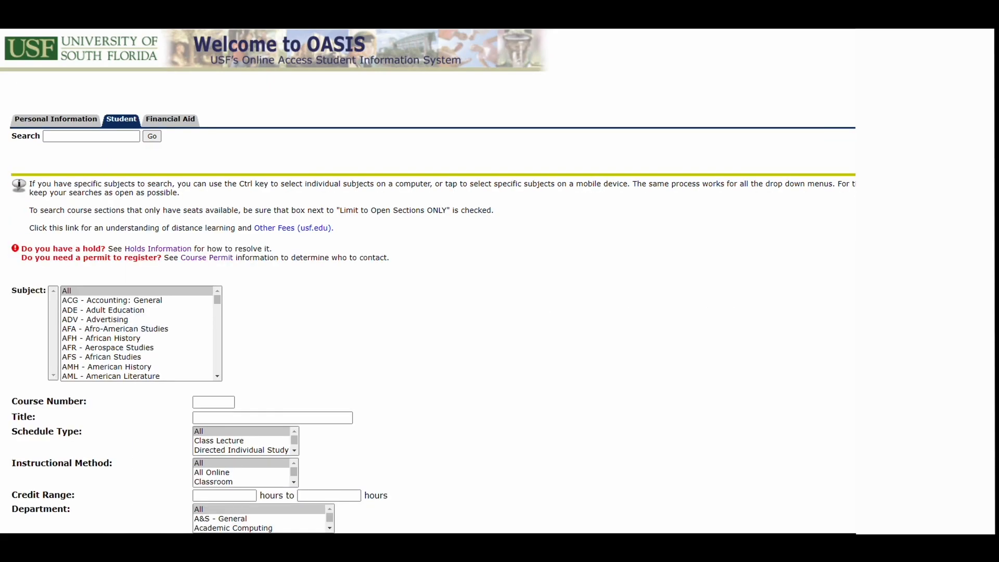
Select MAC - Mathematics - Calc & Precalc in the Subject list
scroll("down", 3)
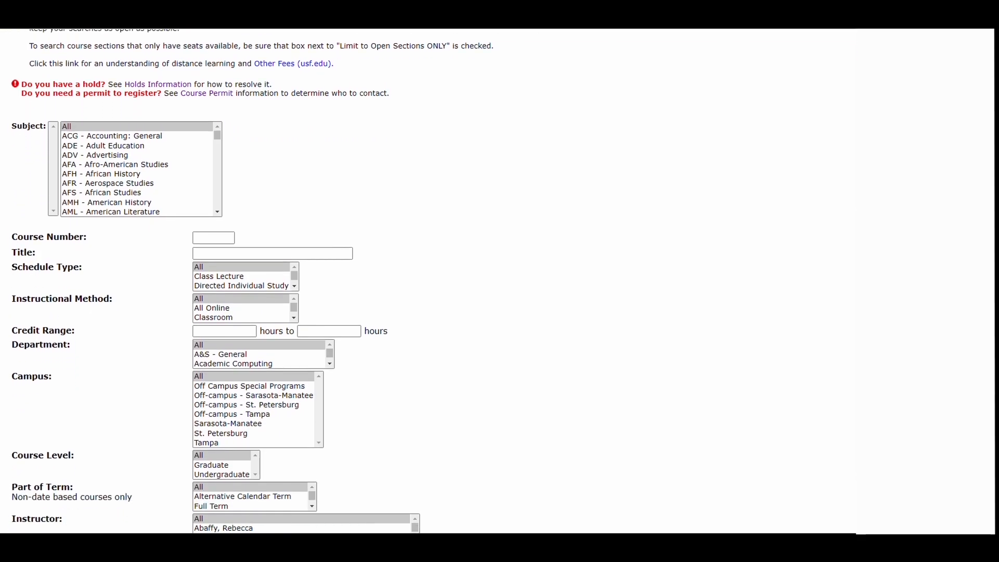
scroll("down", 3)
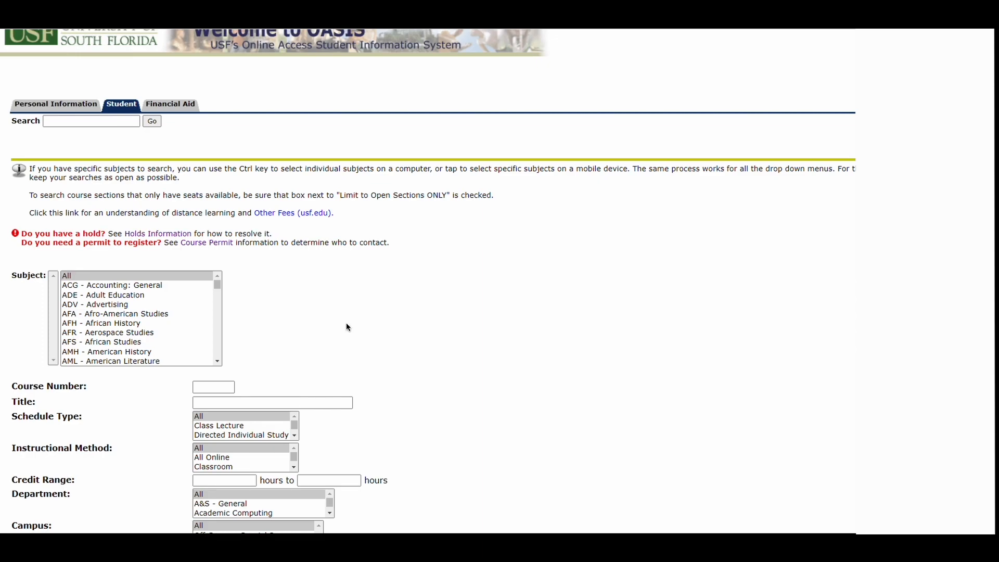
mouse_move(227, 295)
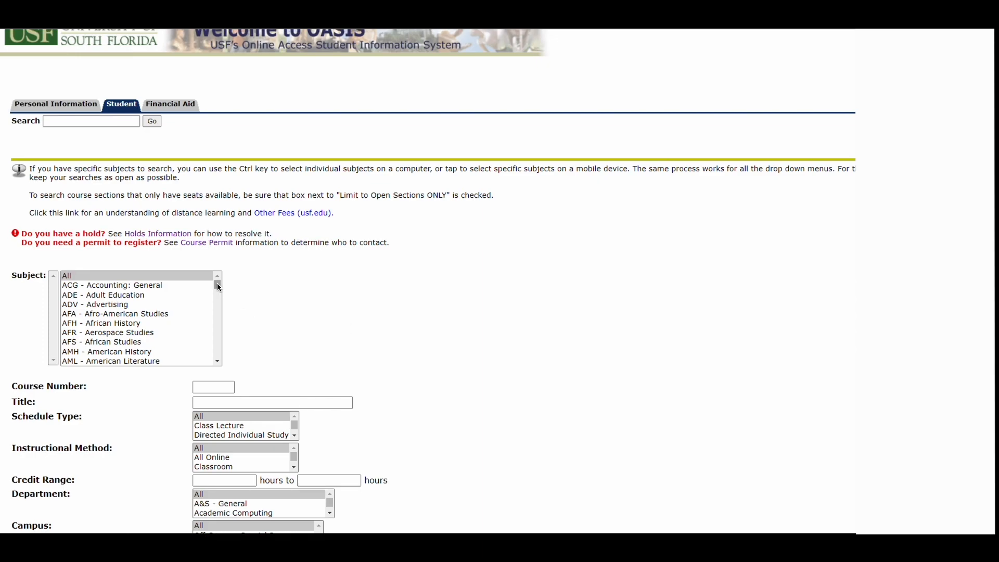
left_click(217, 285)
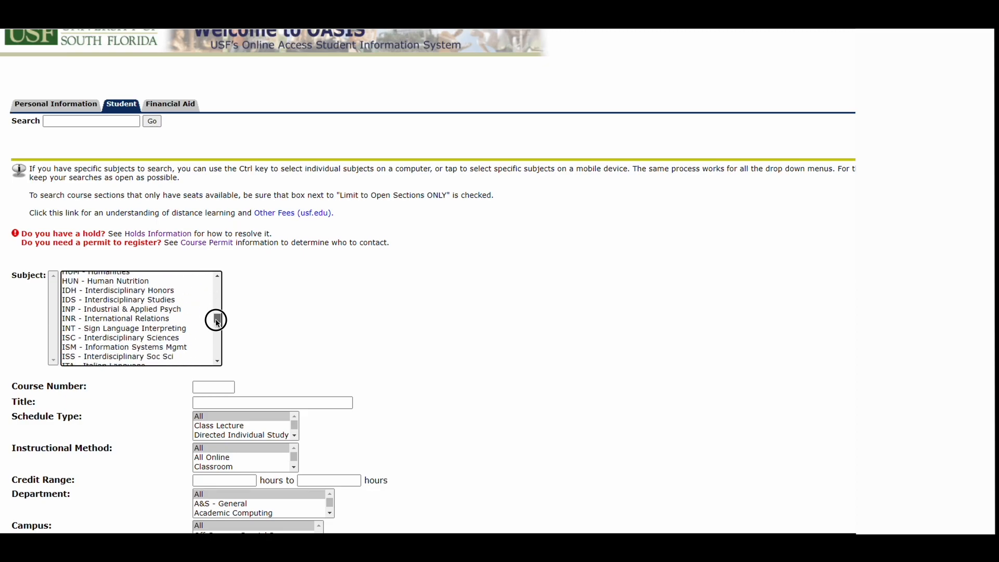
scroll("down", 3)
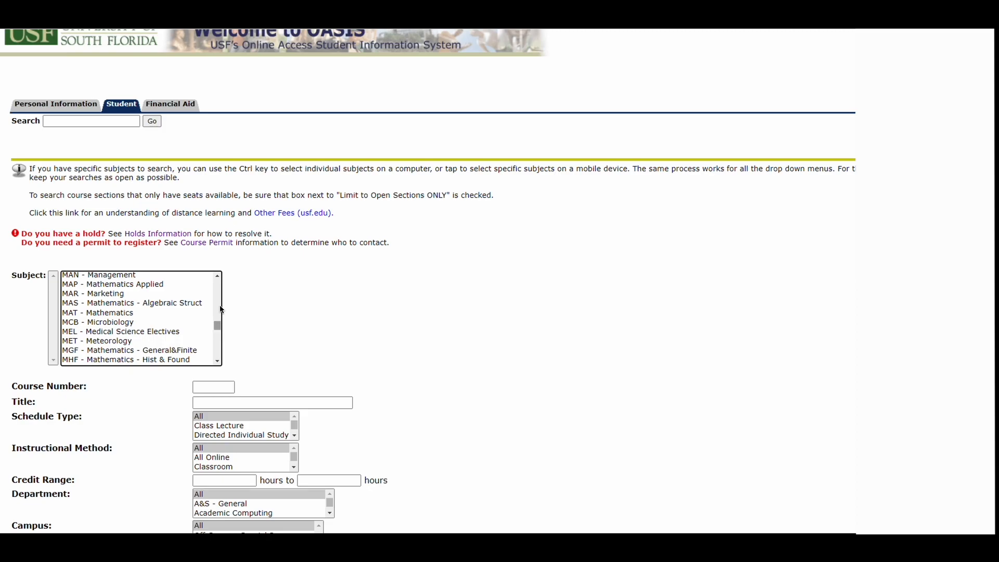
left_click(218, 276)
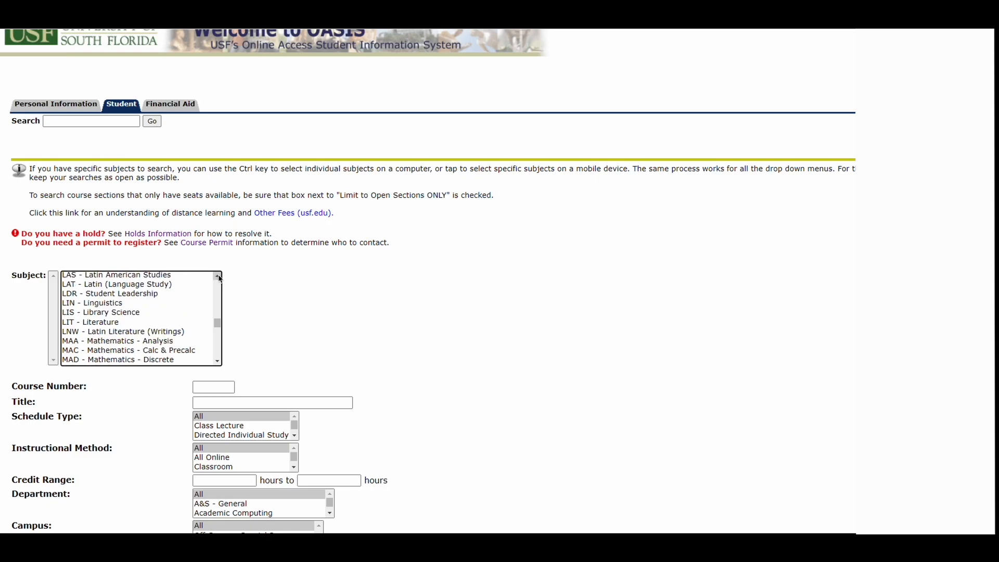
left_click(128, 349)
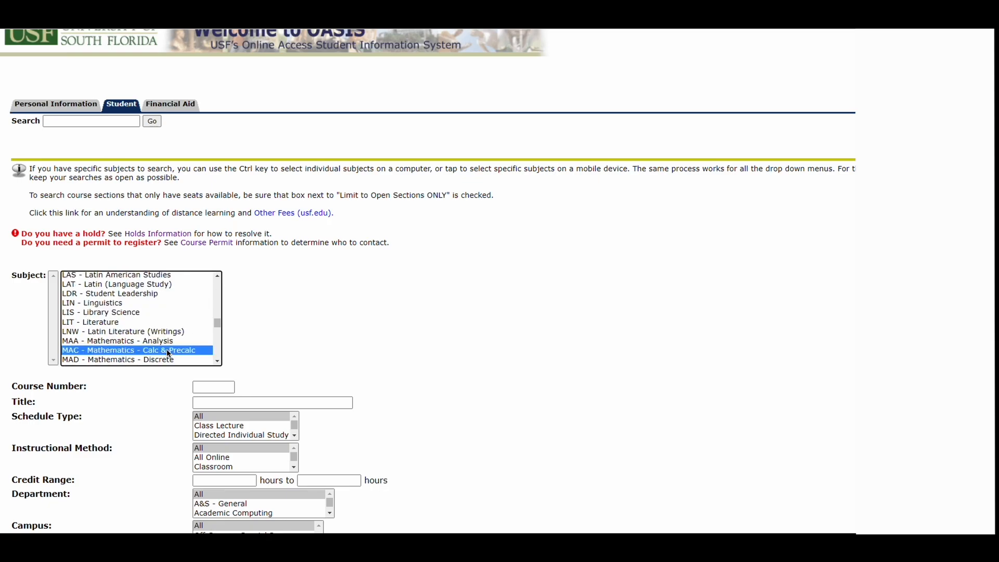
Enter course number 1105 and check 'Limit to Open Sections ONLY'
type("11")
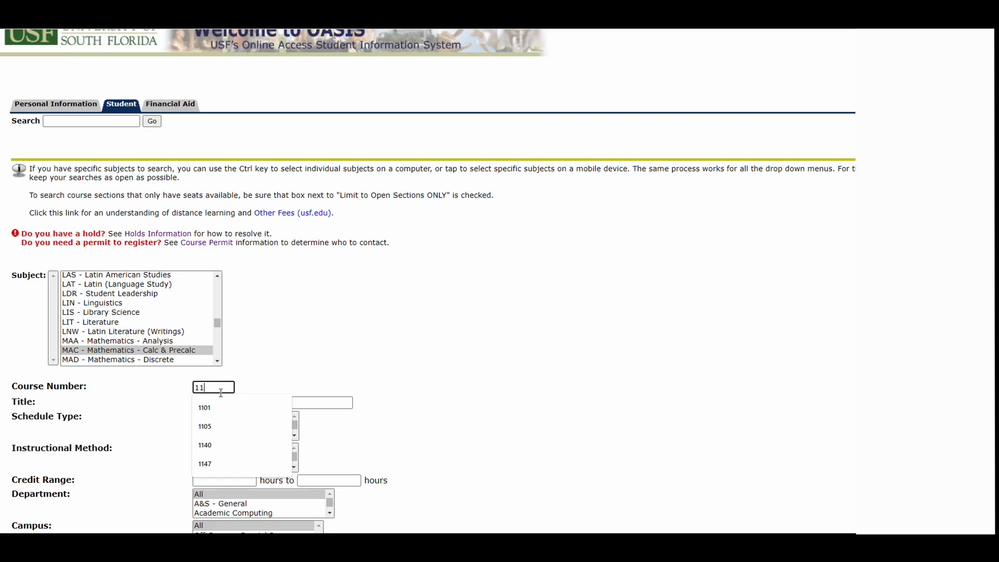
left_click(204, 426)
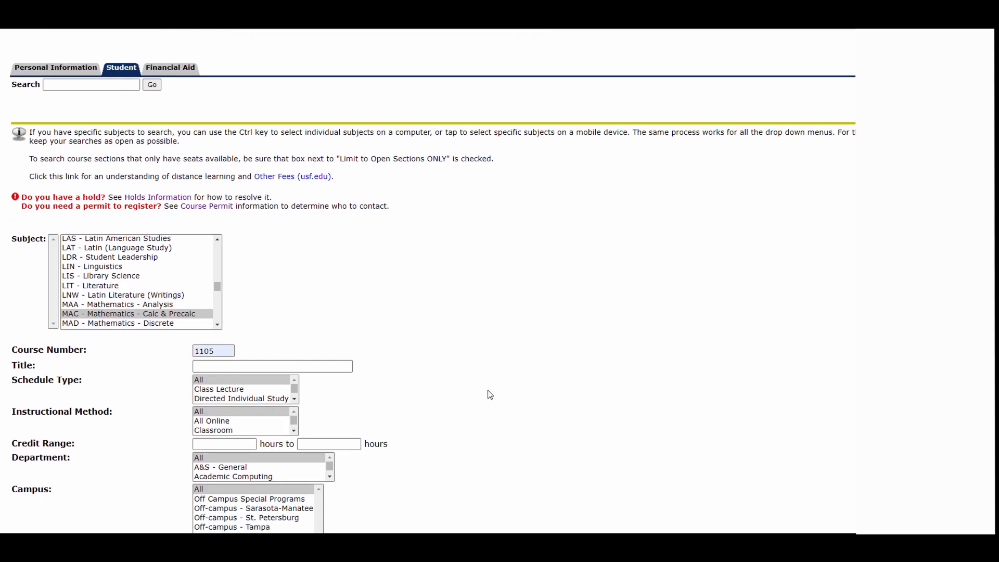
scroll("down", 3)
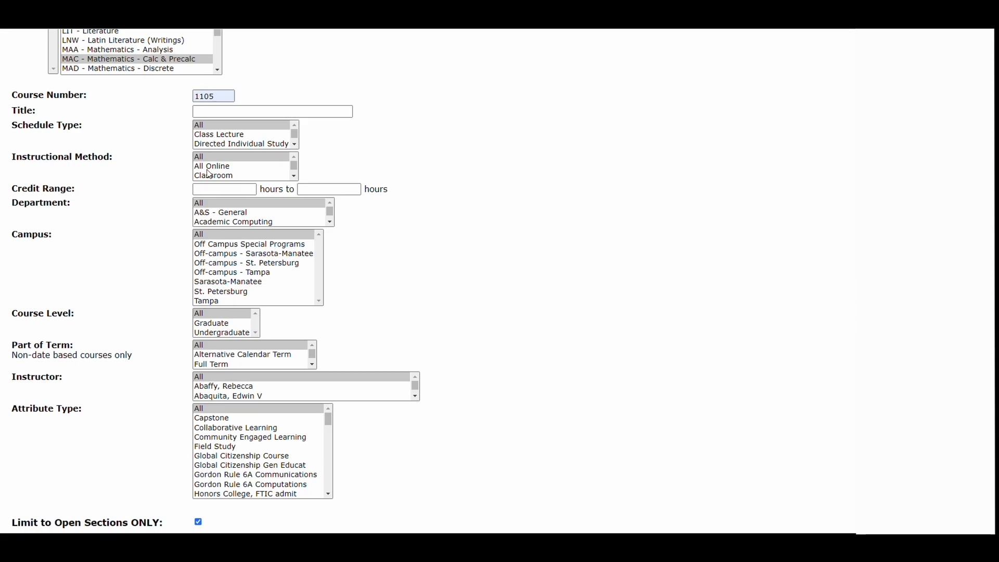
left_click(219, 203)
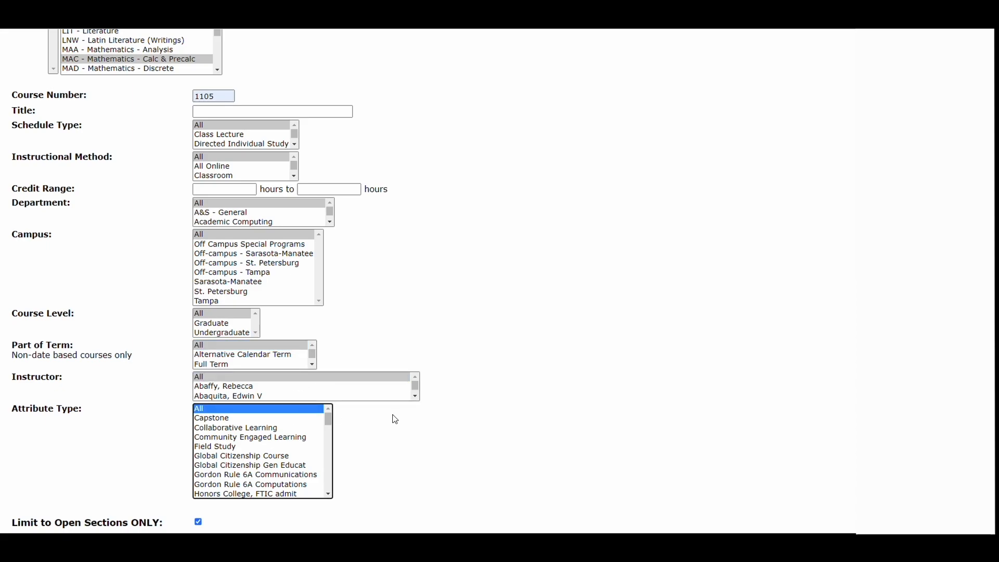
scroll("down", 3)
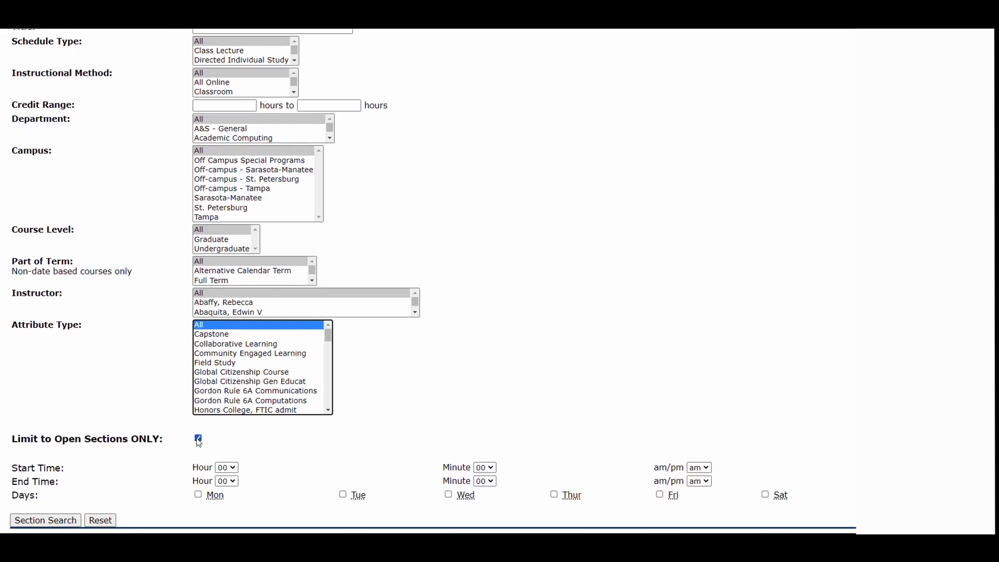
left_click(198, 440)
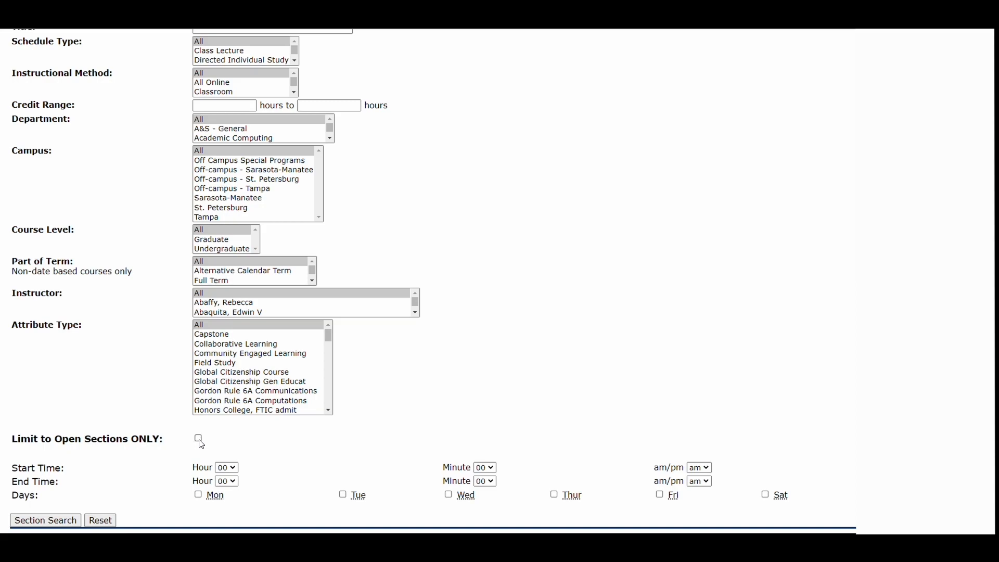
left_click(198, 440)
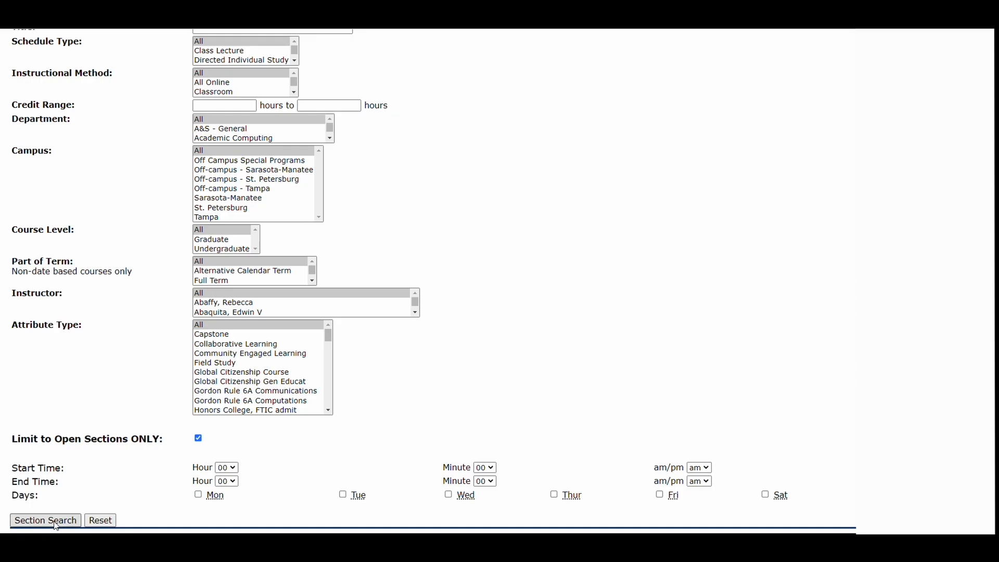
Run the section search and scroll through the MAC 1105 College Algebra sections found
left_click(45, 519)
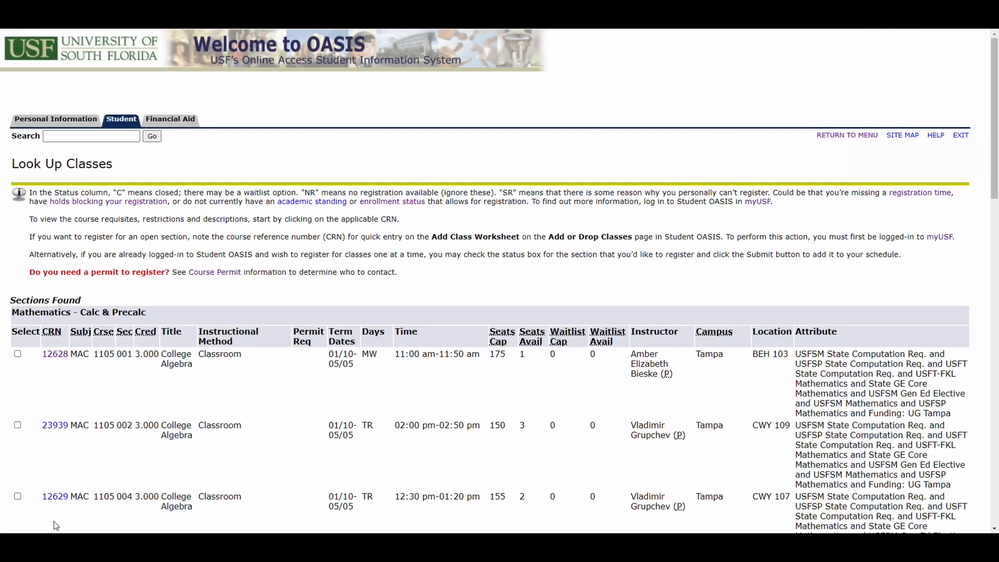
mouse_move(244, 489)
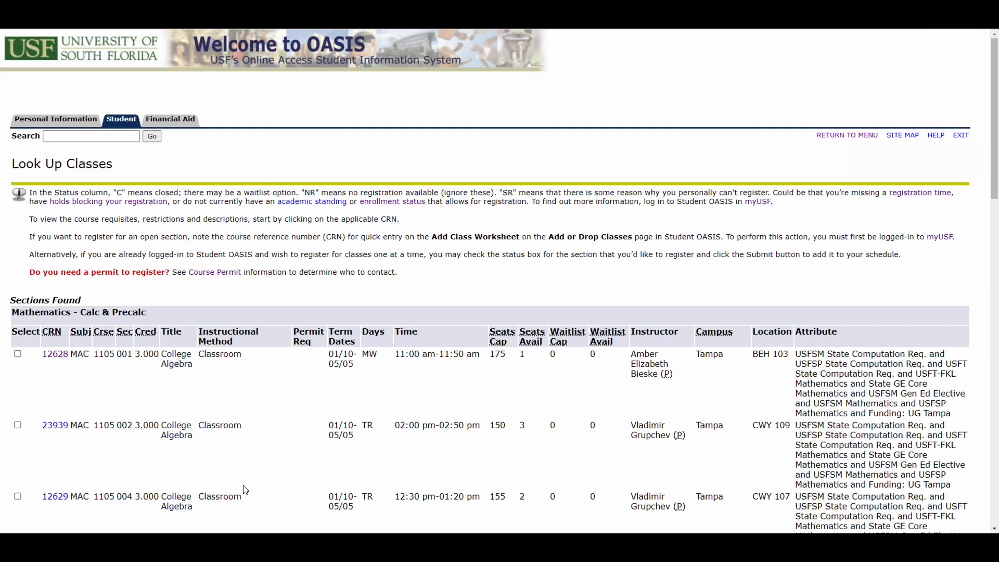
scroll("down", 3)
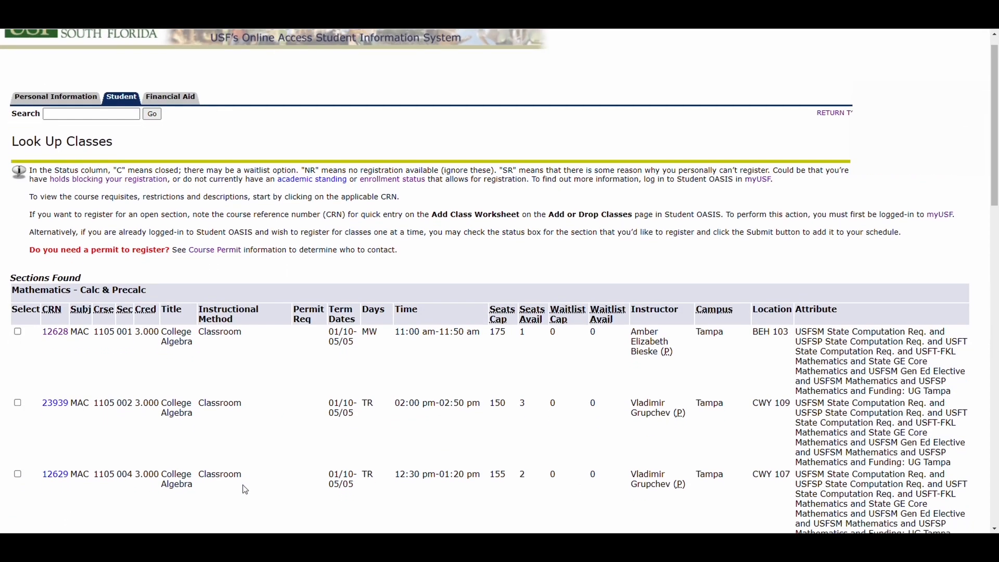
scroll("down", 3)
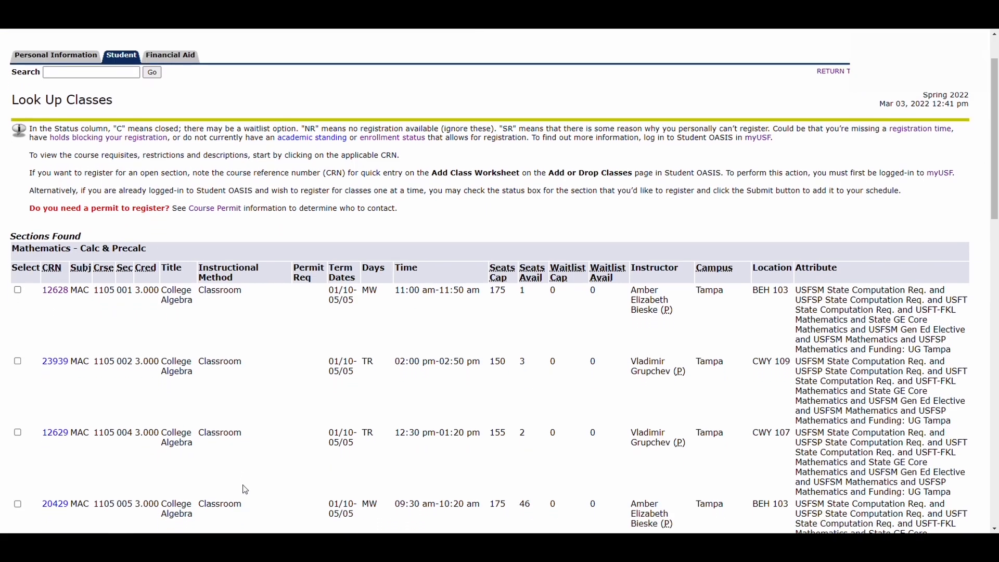
scroll("down", 3)
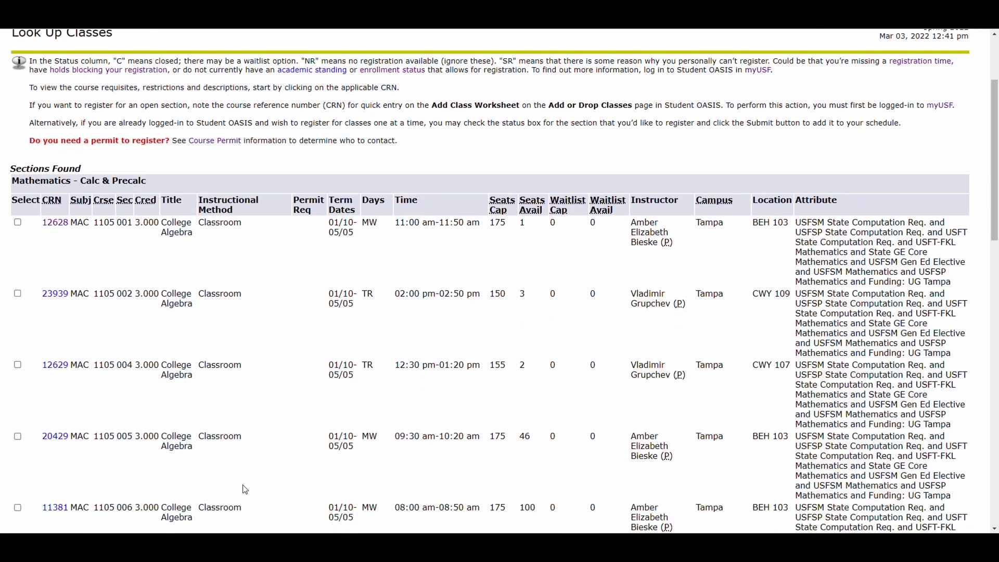
scroll("down", 3)
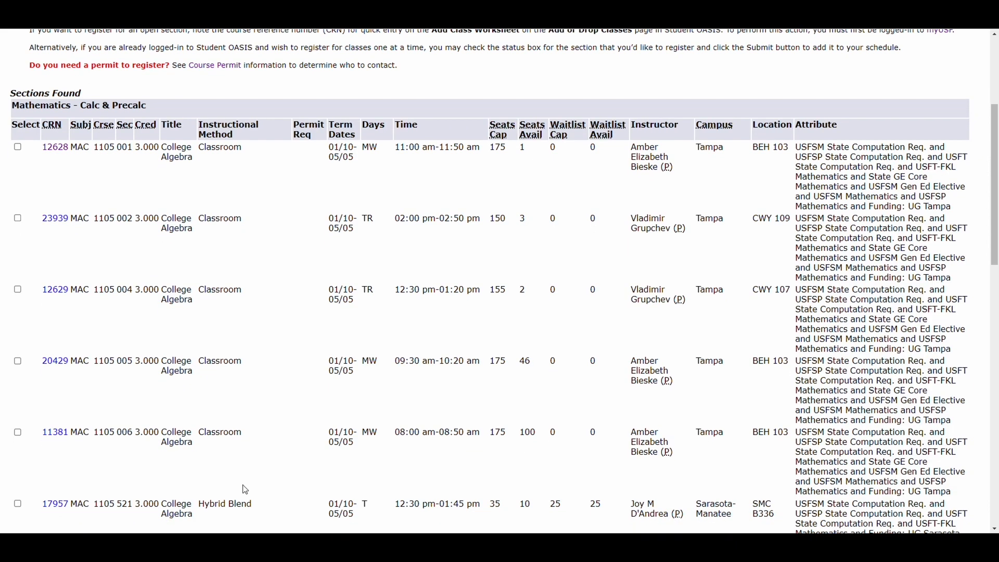
scroll("down", 3)
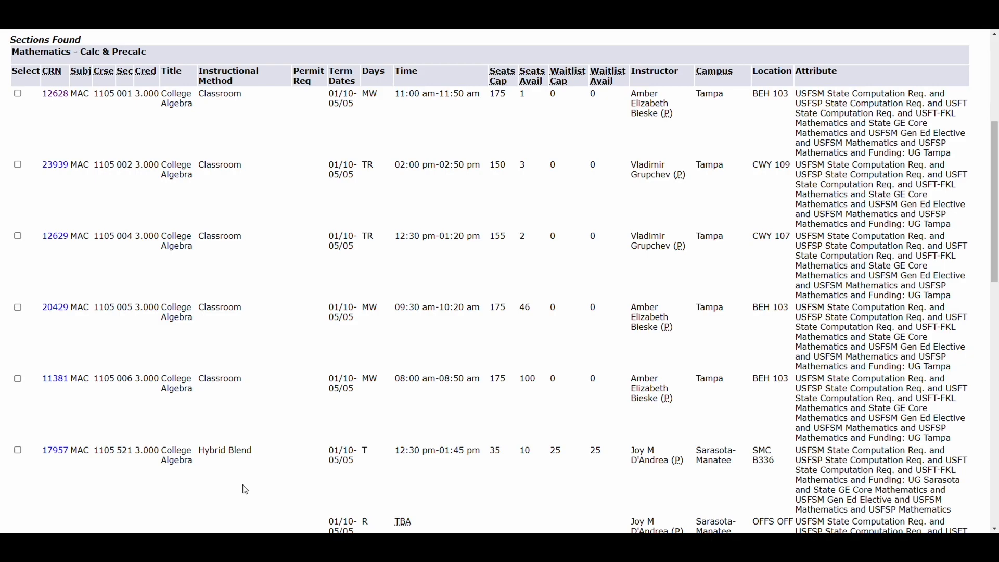
mouse_move(239, 475)
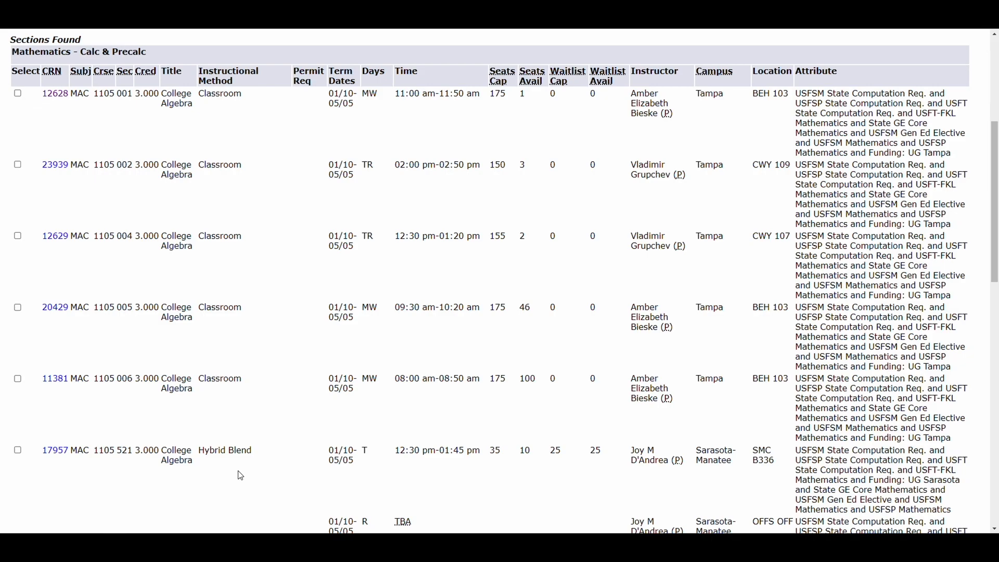
mouse_move(23, 241)
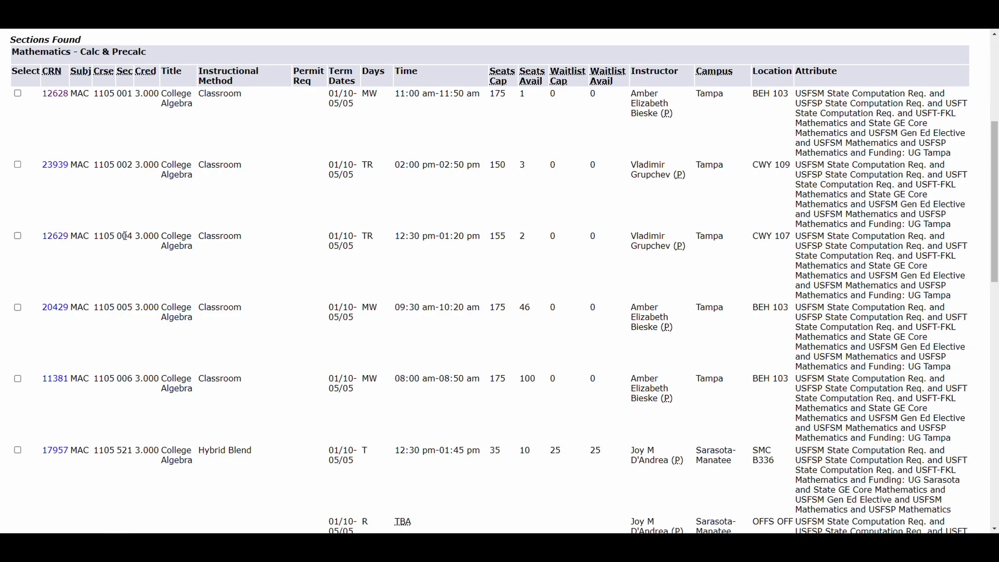
mouse_move(135, 239)
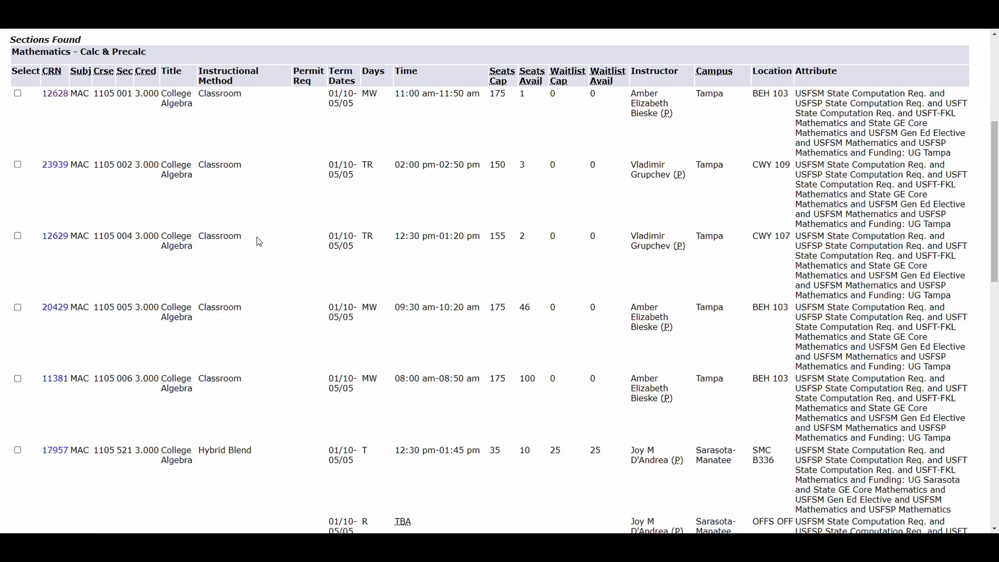
mouse_move(320, 240)
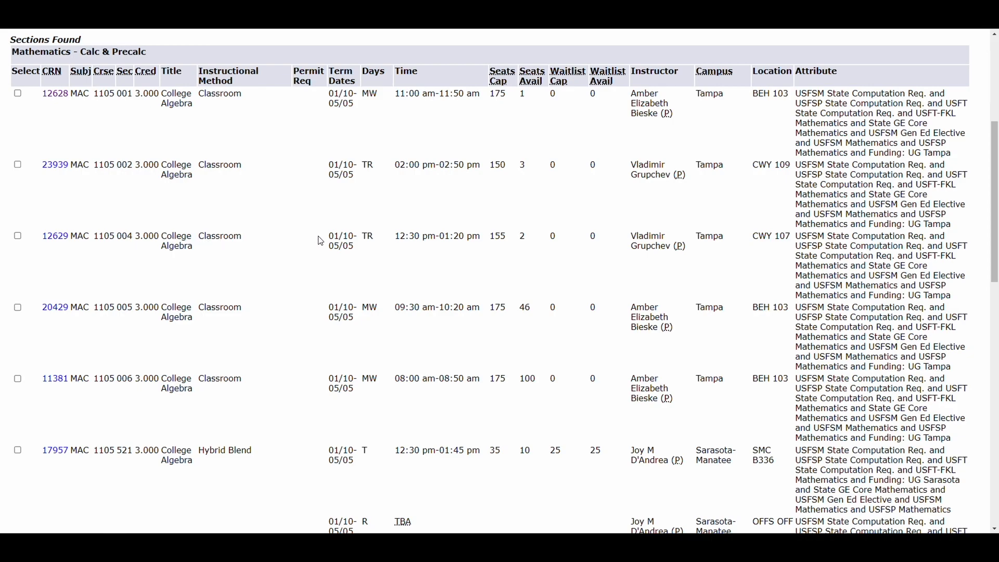
mouse_move(381, 241)
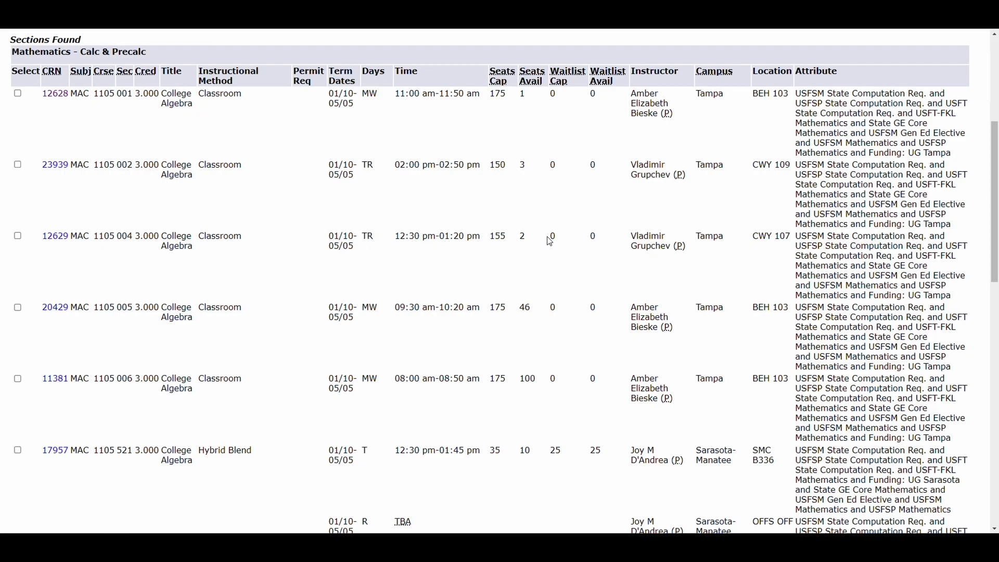
mouse_move(758, 241)
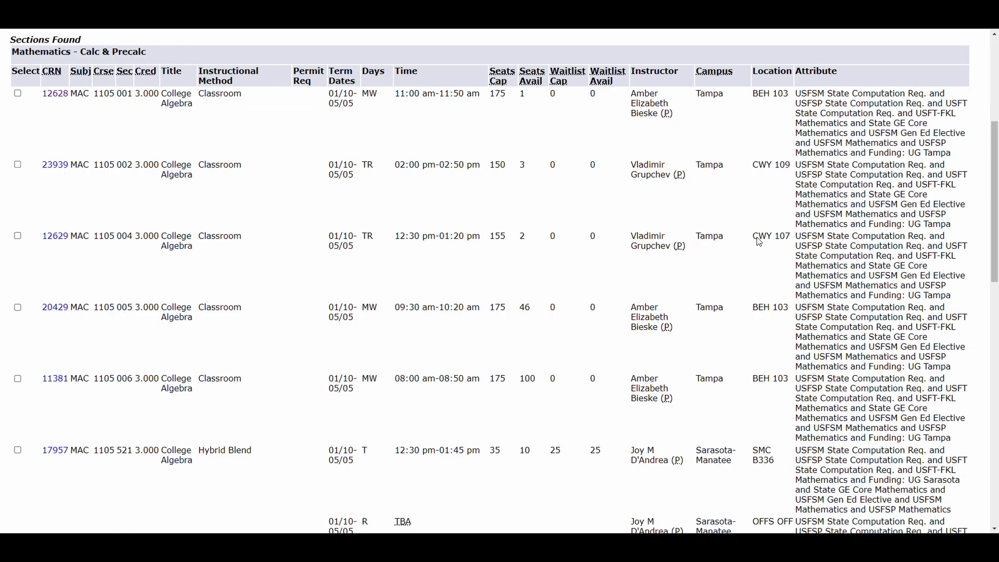
mouse_move(128, 250)
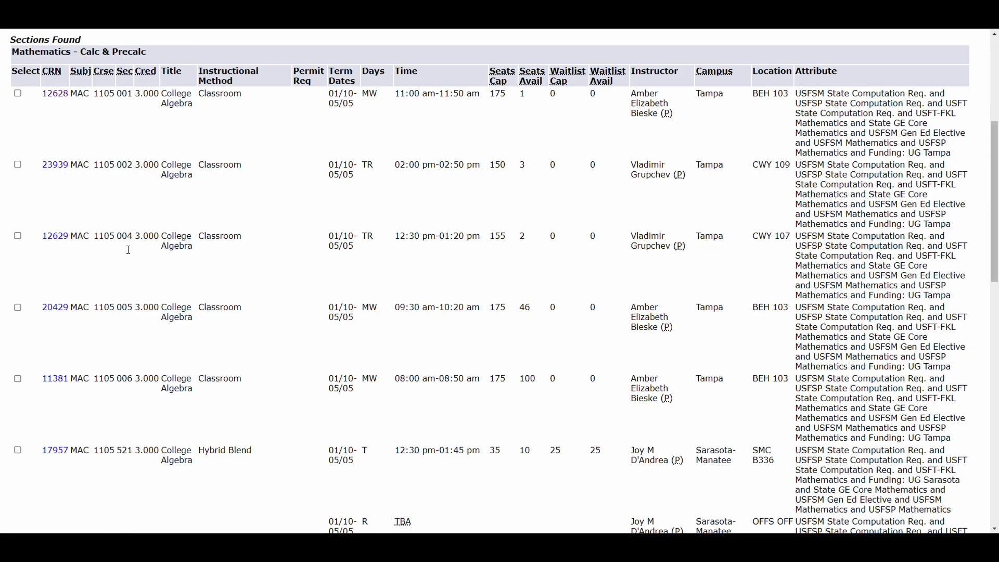
mouse_move(54, 240)
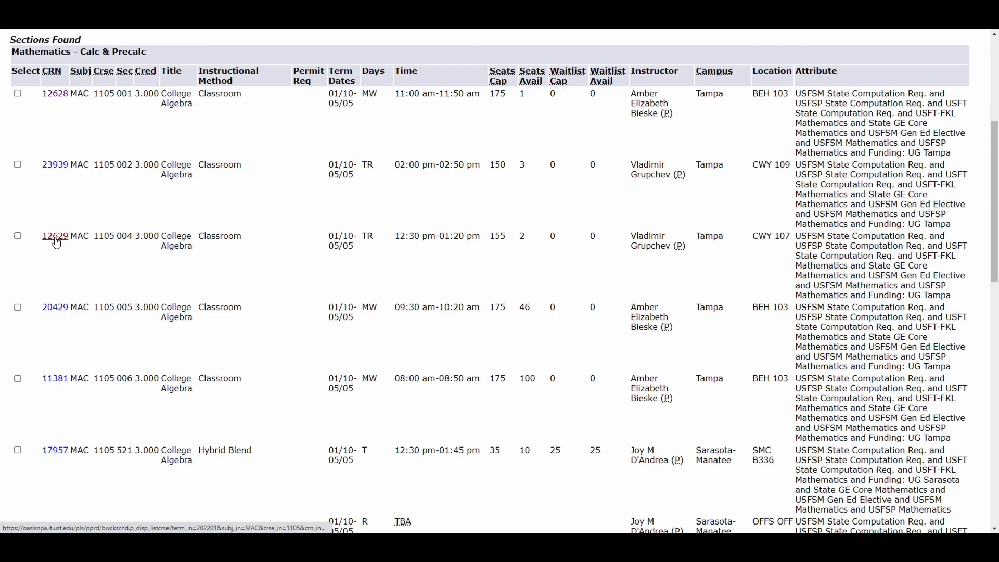
left_click(54, 236)
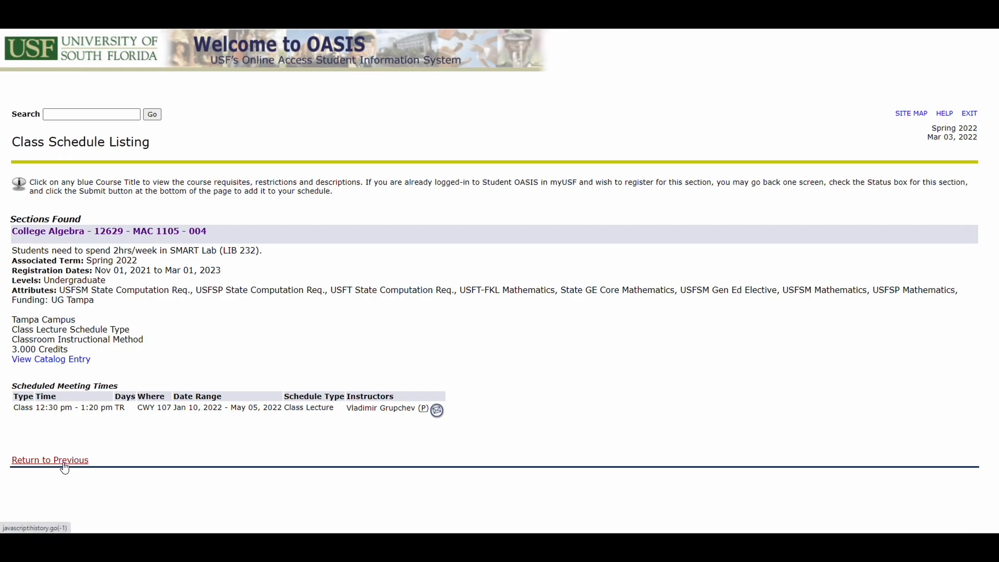
left_click(50, 459)
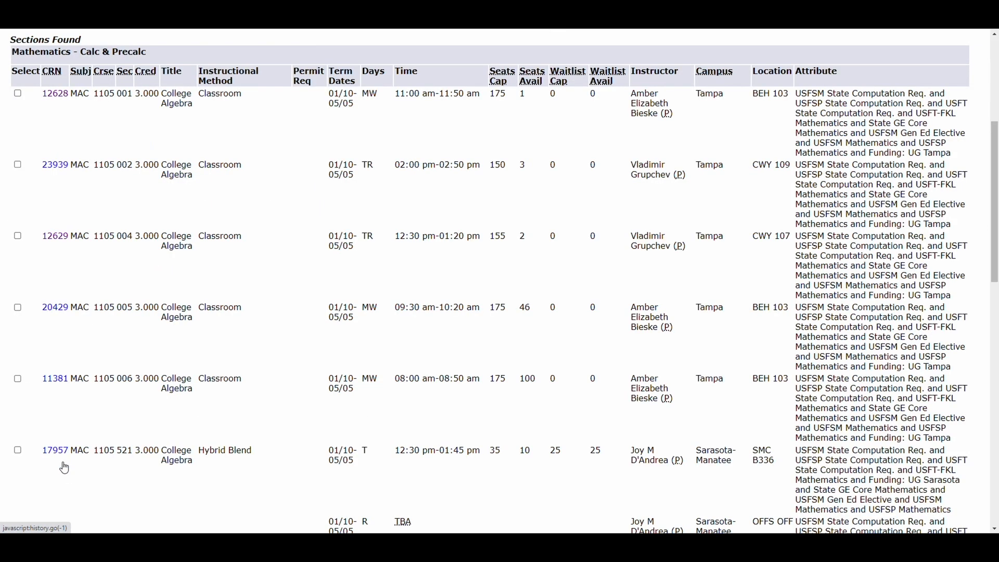